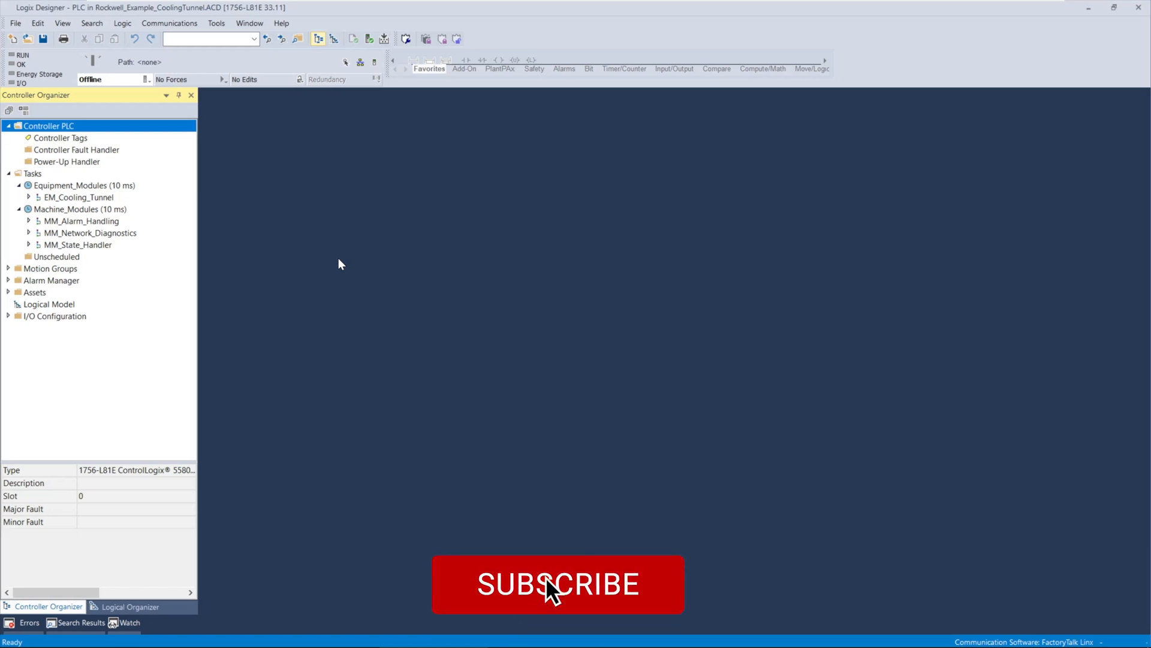
# - Open the controller-scoped tag list in Studio 5000
pyautogui.click(558, 584)
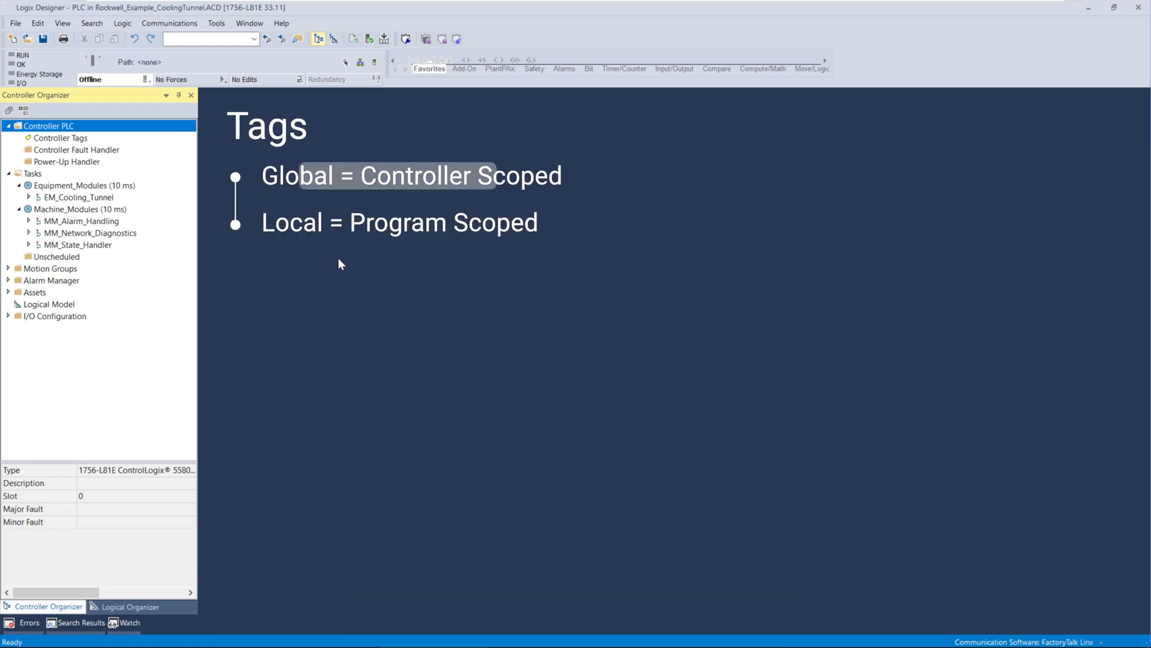
pyautogui.click(397, 174)
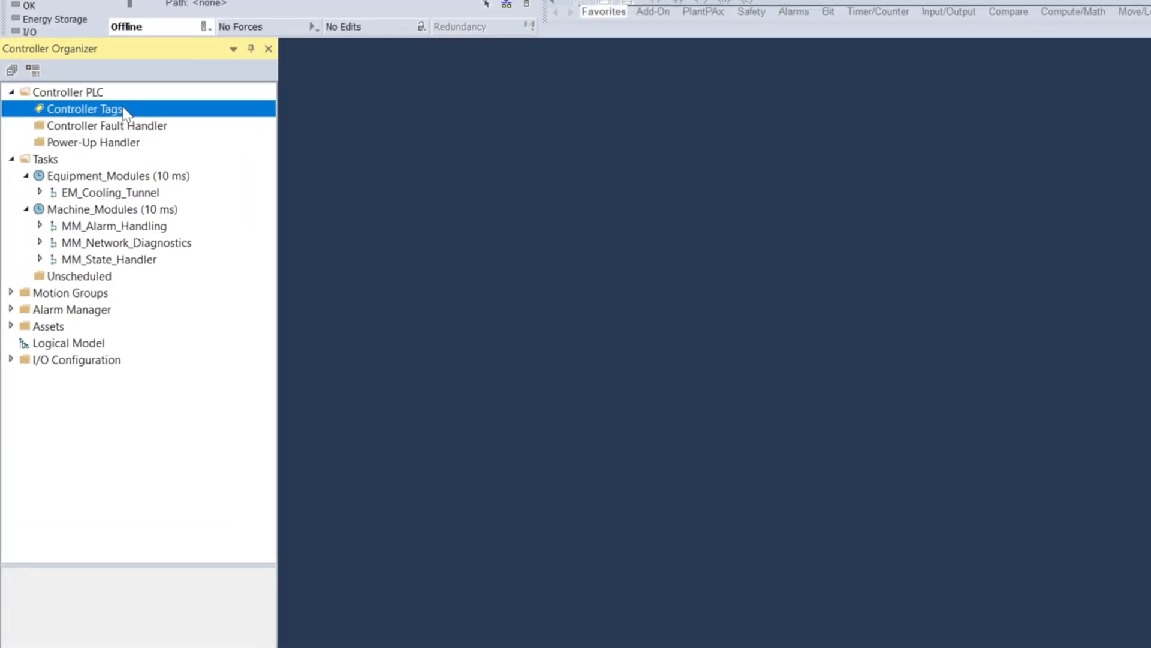
pyautogui.doubleClick(85, 108)
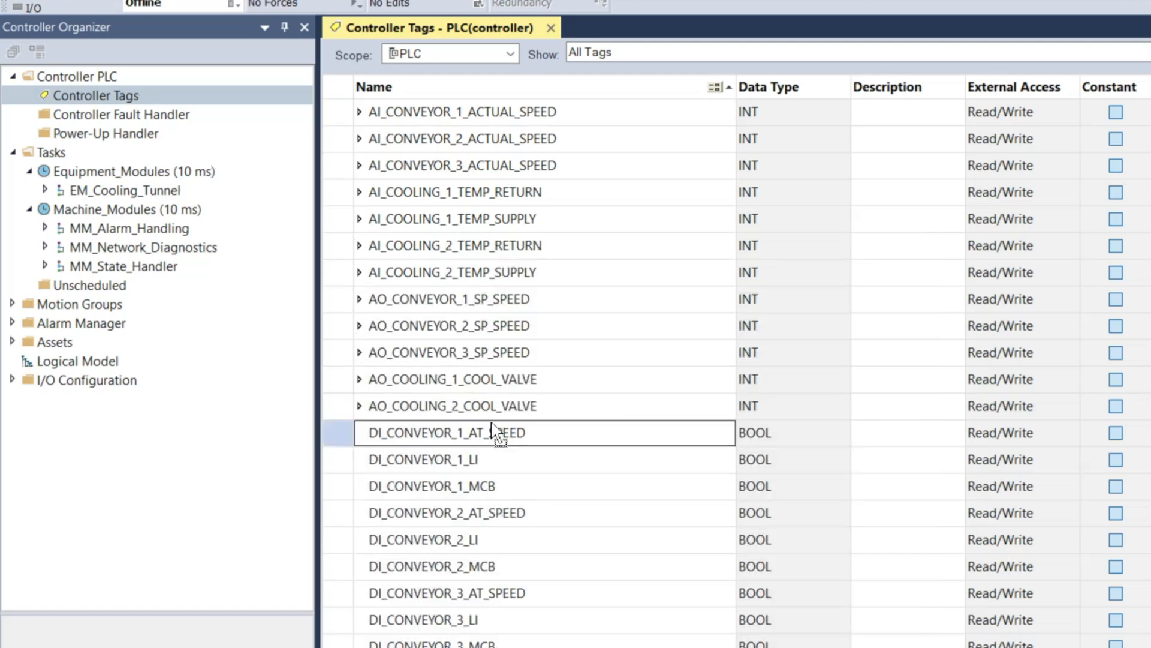
pyautogui.scroll(-3)
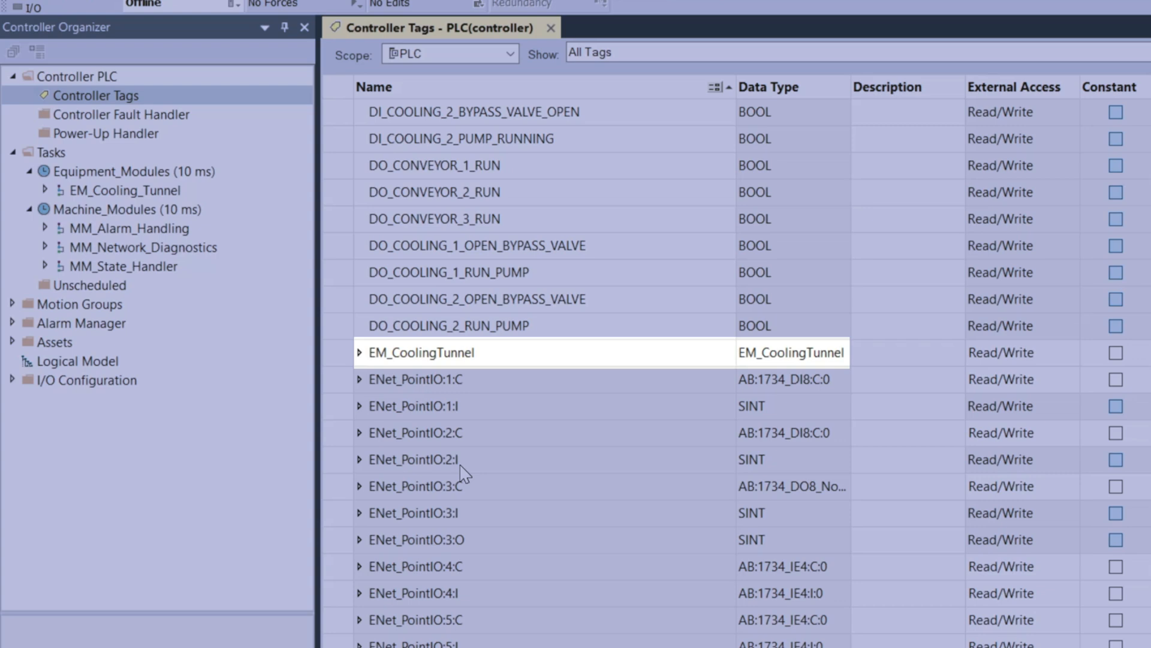
pyautogui.moveTo(365, 359)
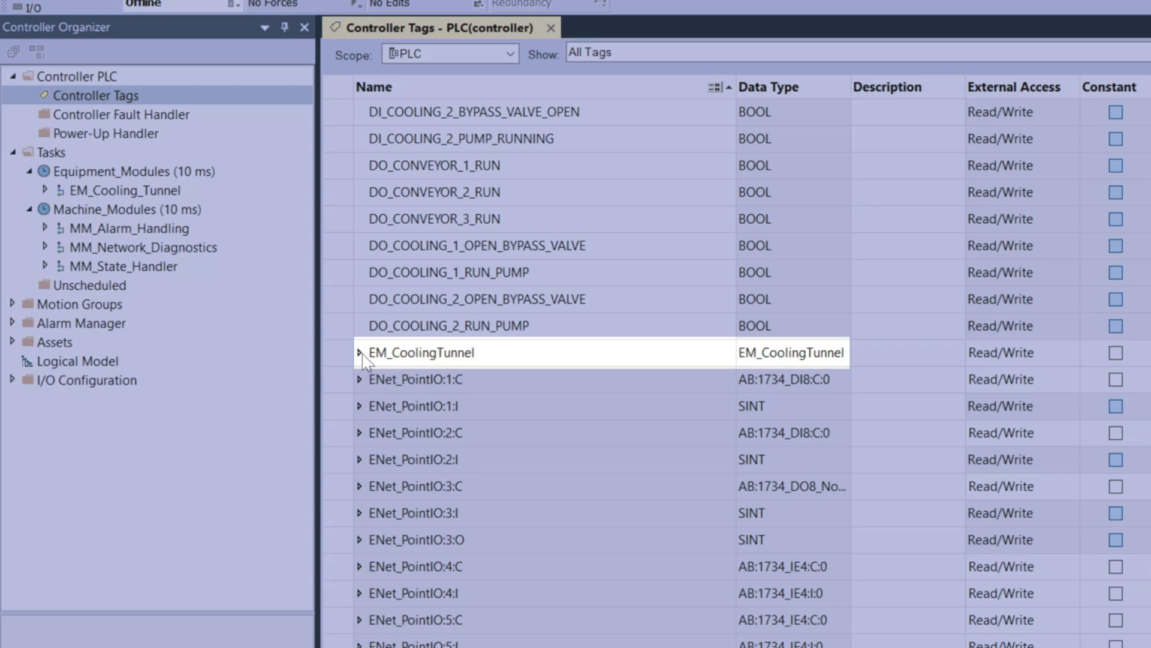
# - Expand EM_CoolingTunnel's Conveyor and Cooling arrays, then the EM_Cooling_Tunnel program
pyautogui.click(361, 352)
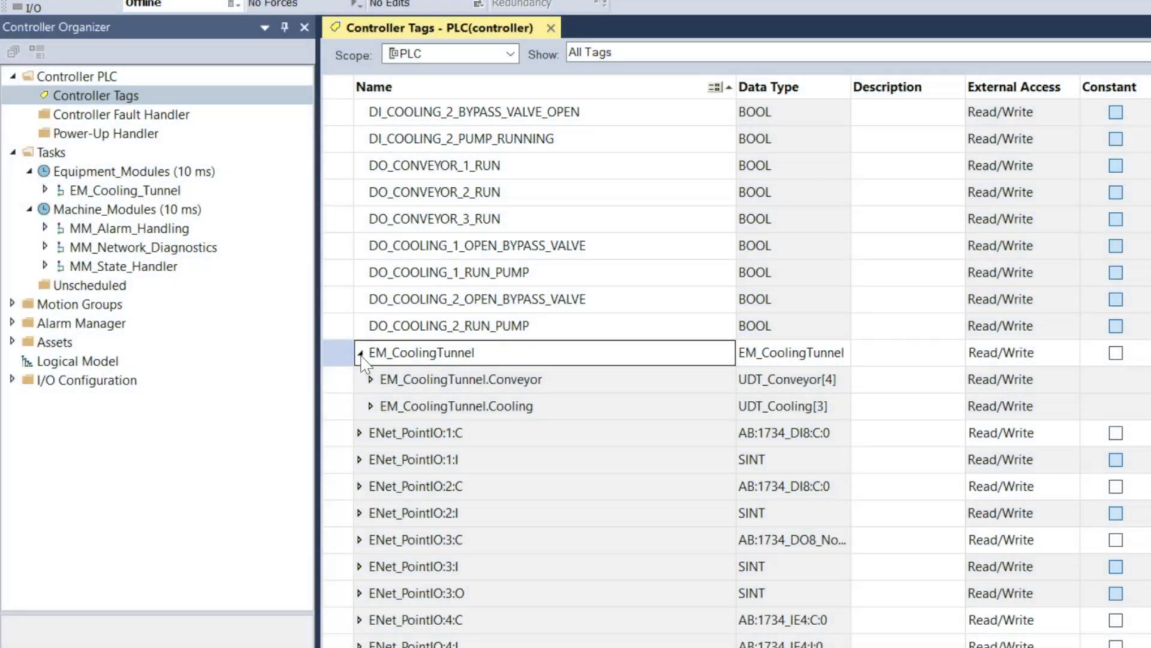
pyautogui.click(372, 379)
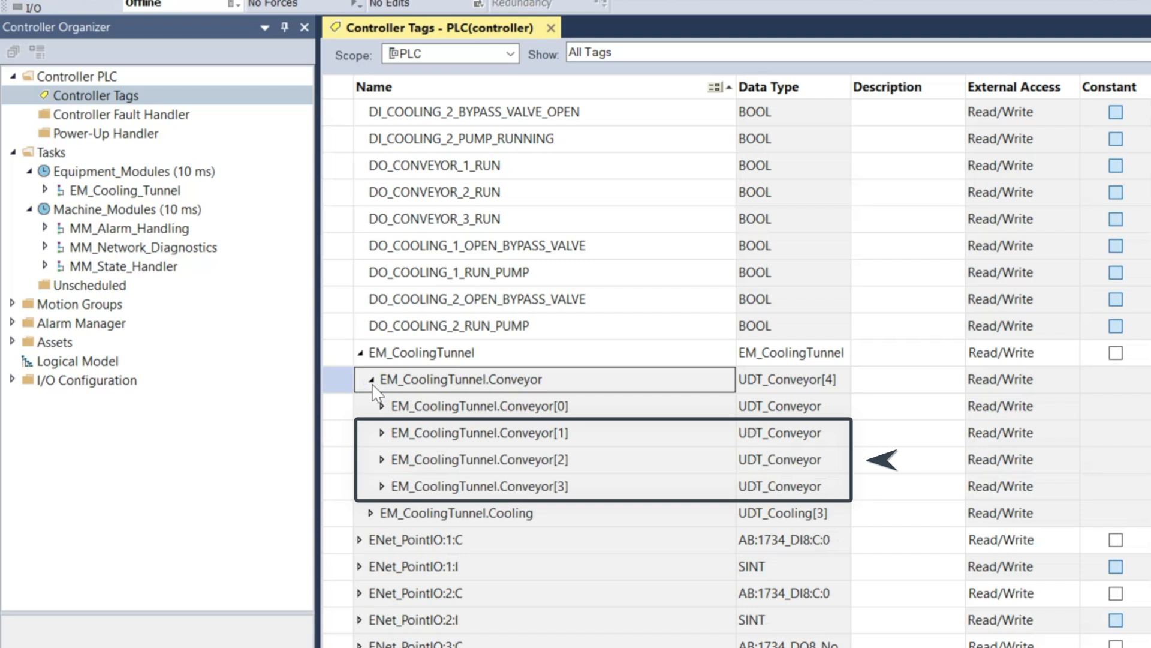
pyautogui.click(359, 512)
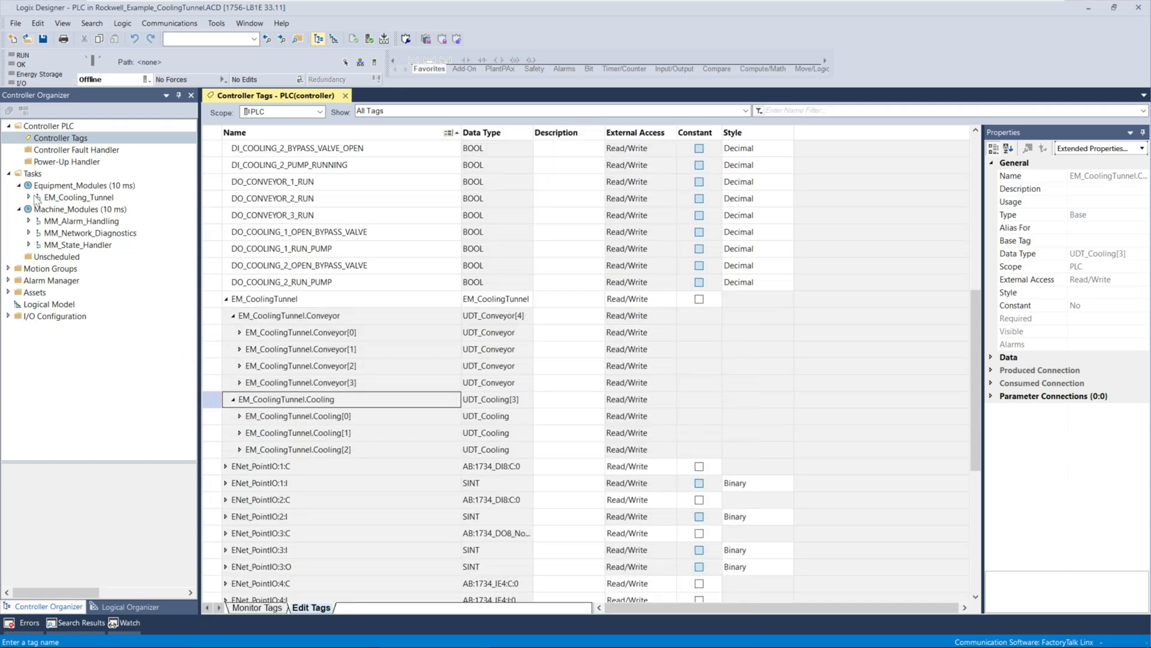
pyautogui.click(33, 197)
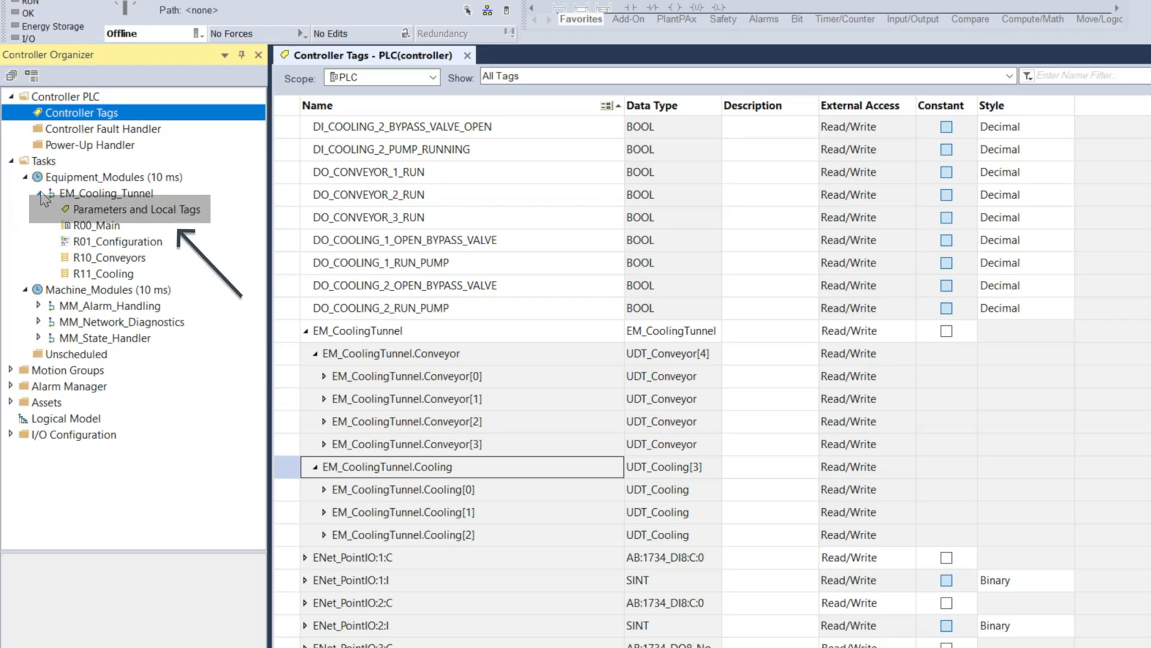
# - Open EM_Cooling_Tunnel's Parameters and Local Tags, showing Instance_Conveyor and Instance_Cooling
pyautogui.click(136, 209)
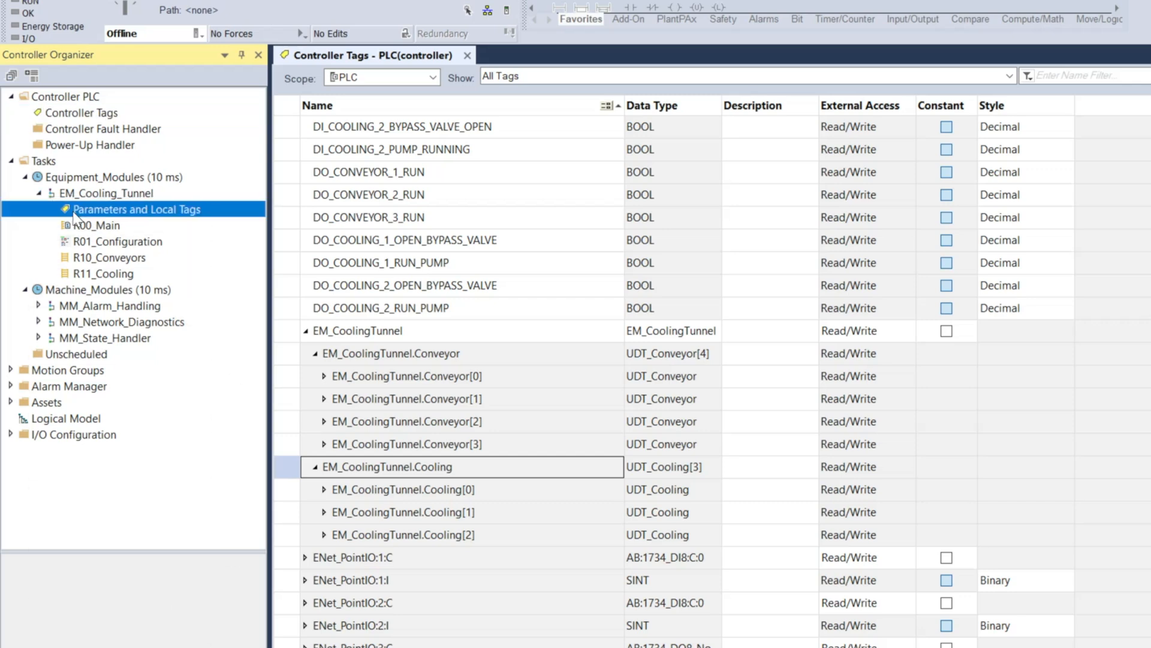
pyautogui.doubleClick(134, 210)
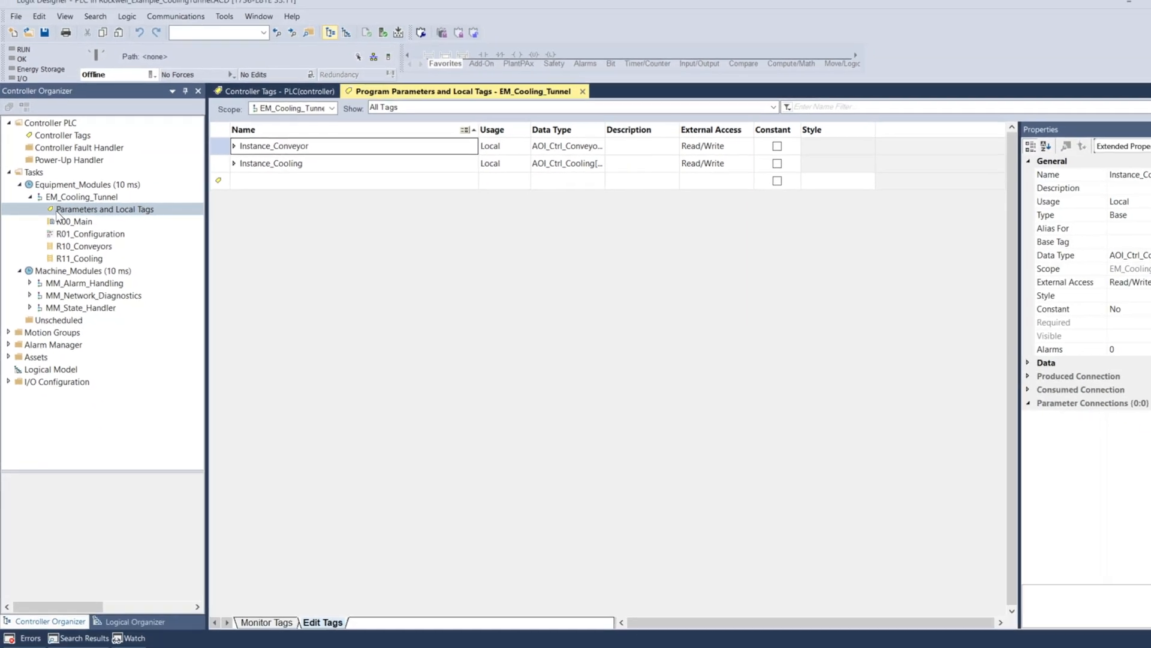
pyautogui.press('alt+tab')
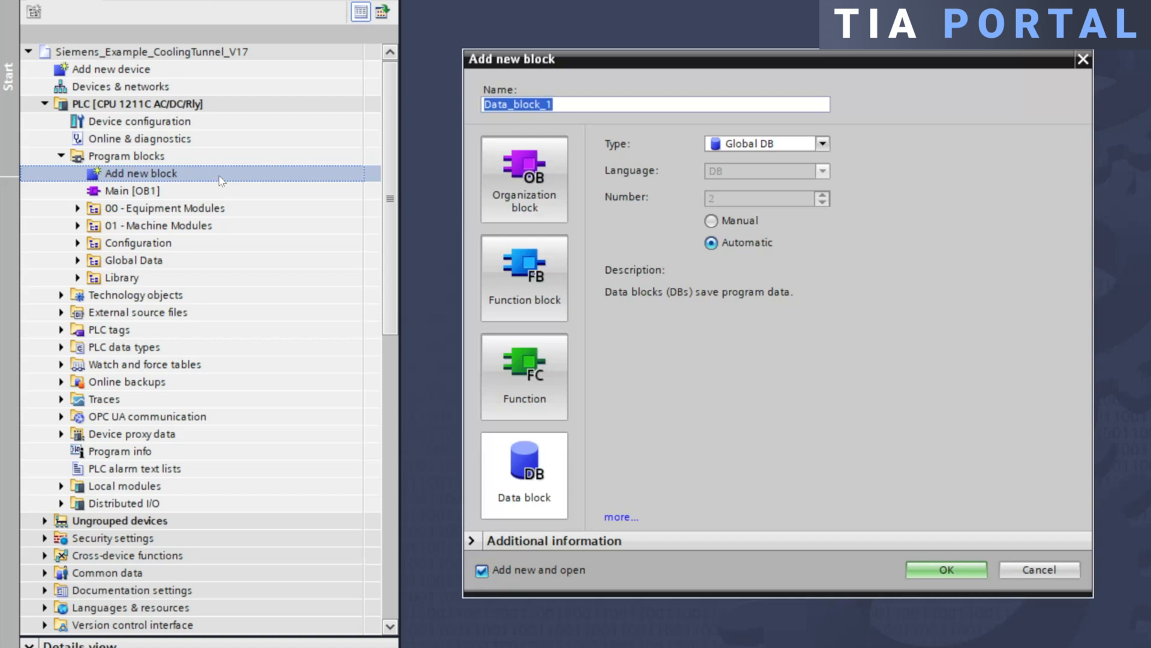
# - Name the new global data block MM_Controller_Status and create it
pyautogui.click(524, 474)
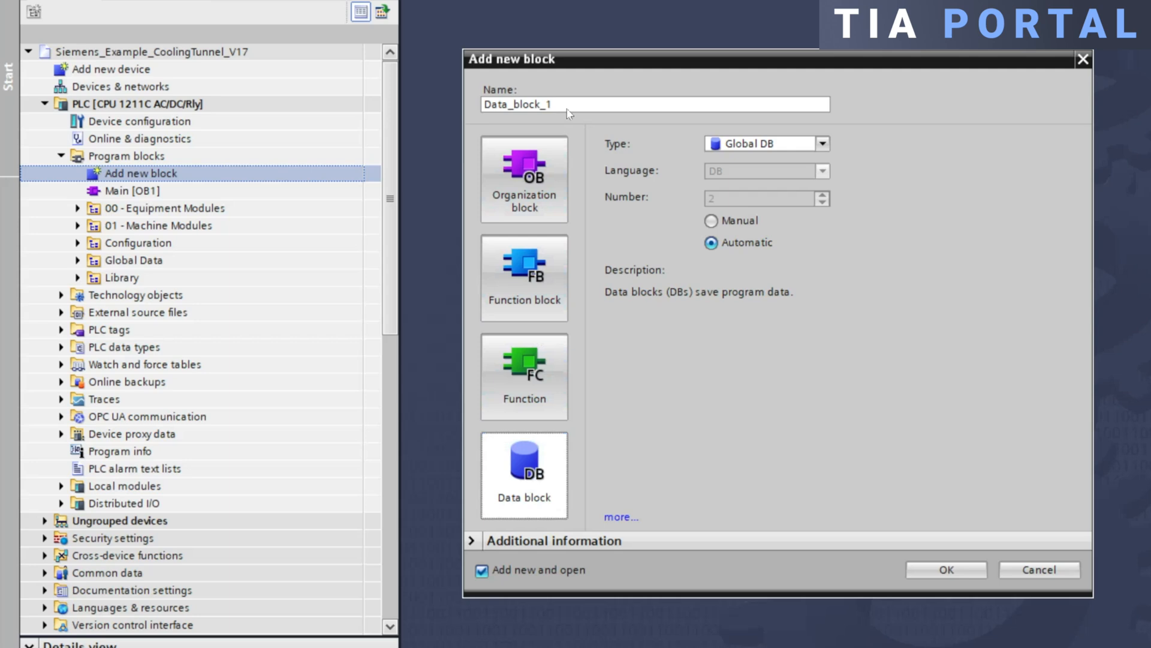
pyautogui.write('MM_Co')
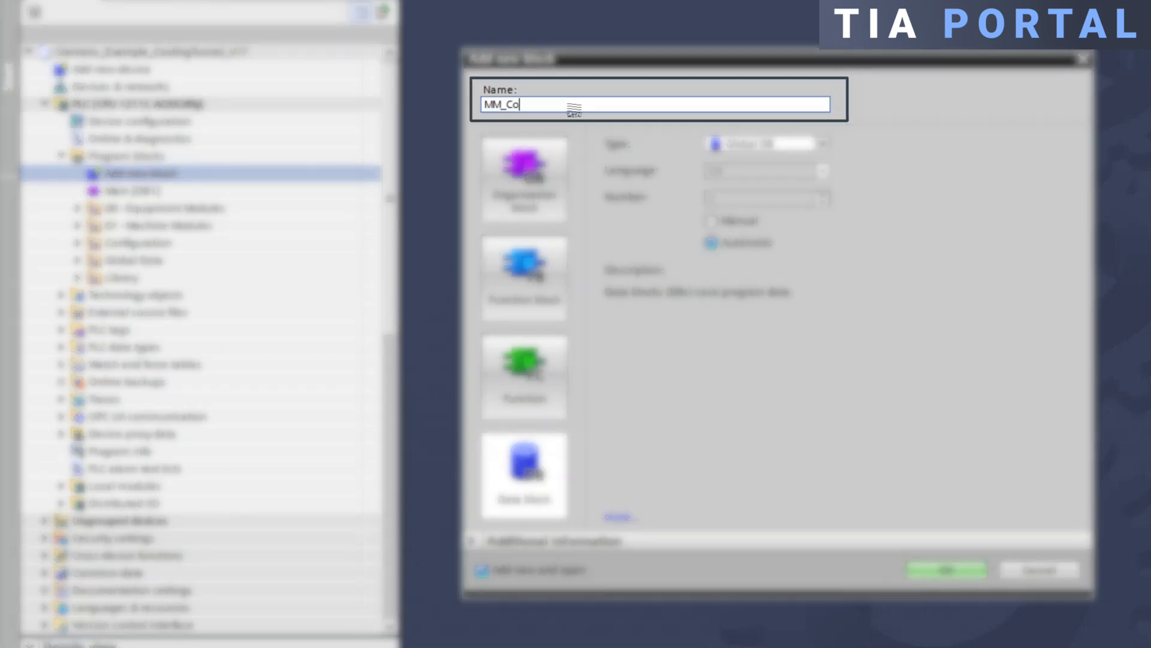
pyautogui.write('ntroller_Status')
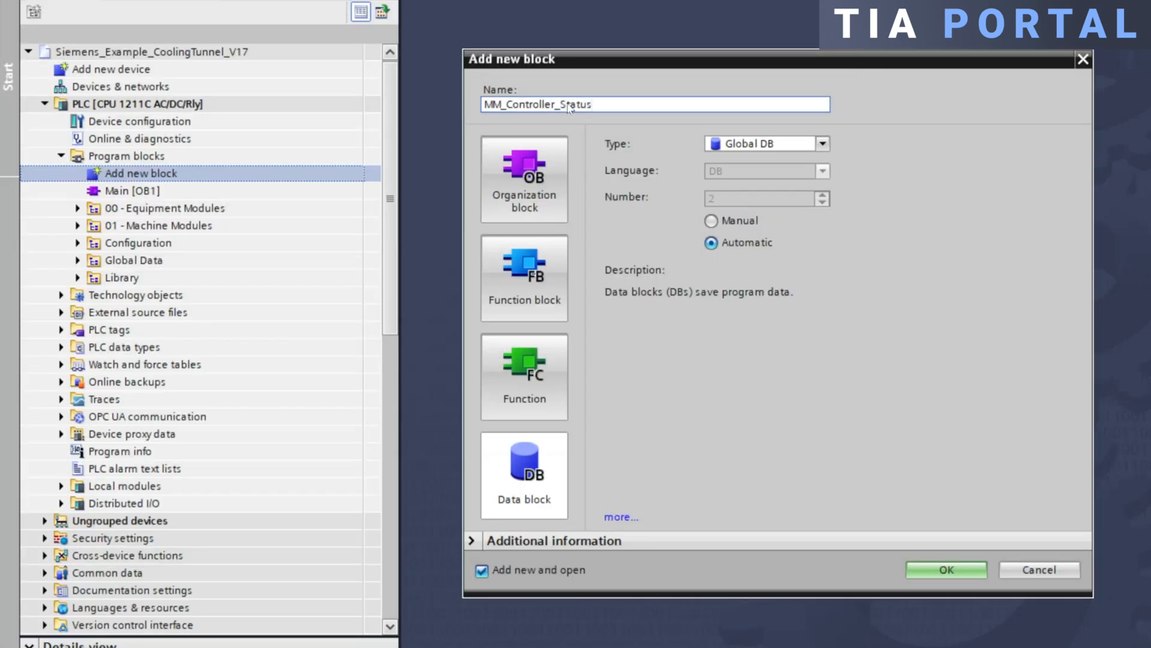
pyautogui.click(945, 569)
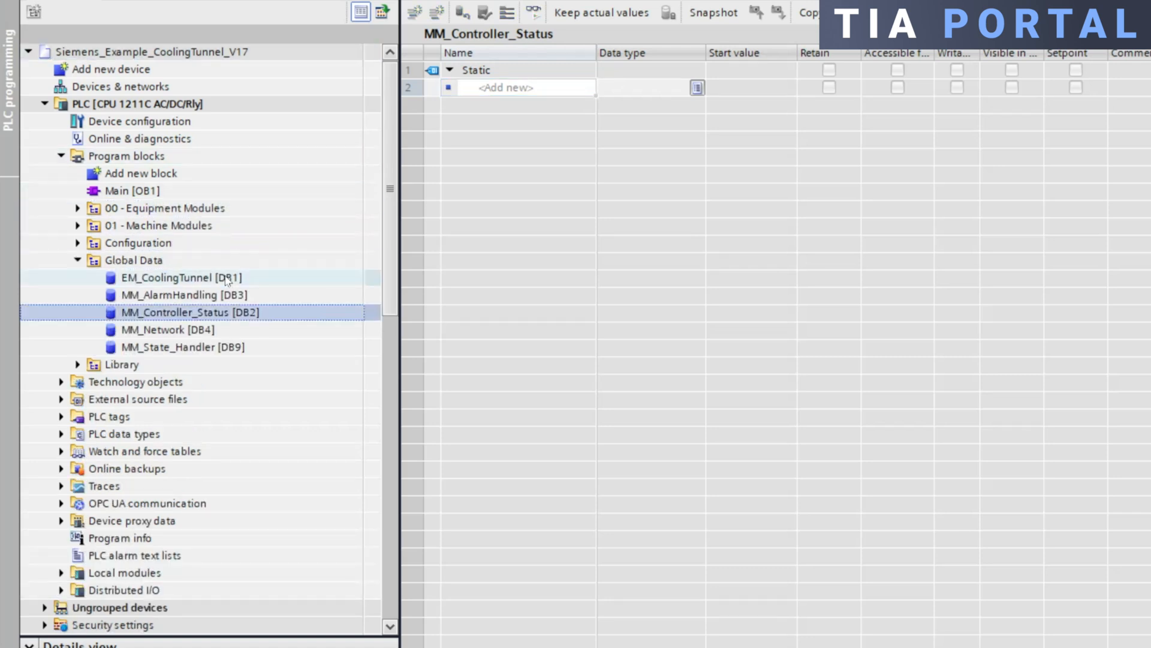
# - Open EM_CoolingTunnel [DB1] and expand its three Conveyor and two Cooling elements
pyautogui.click(180, 278)
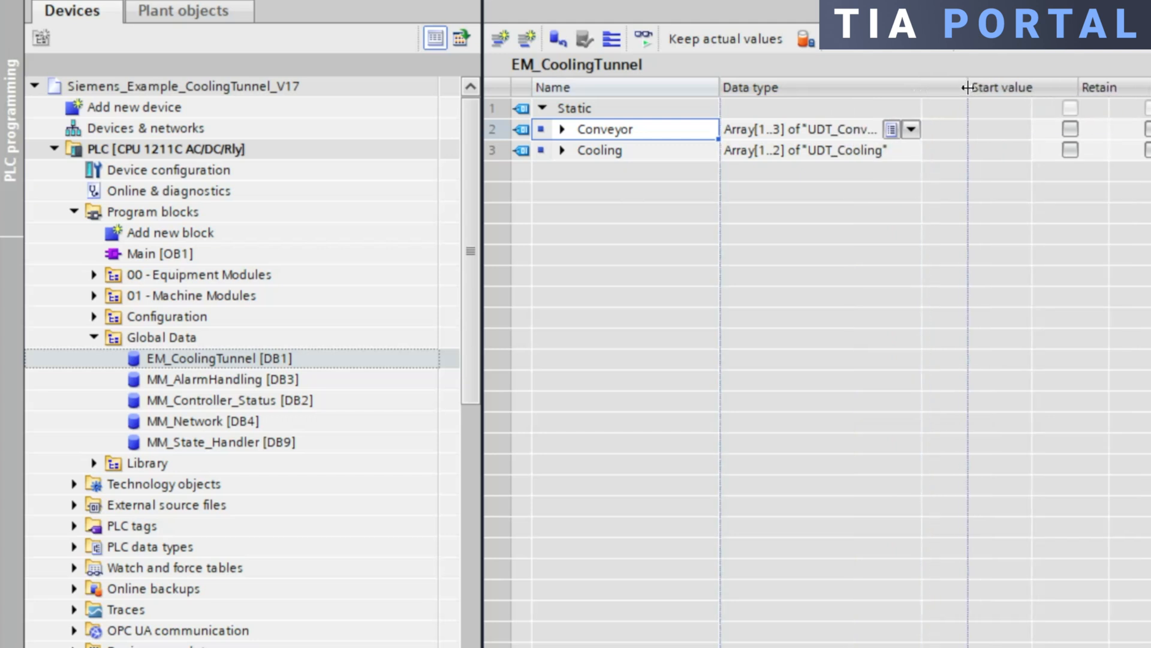
pyautogui.moveTo(998, 87)
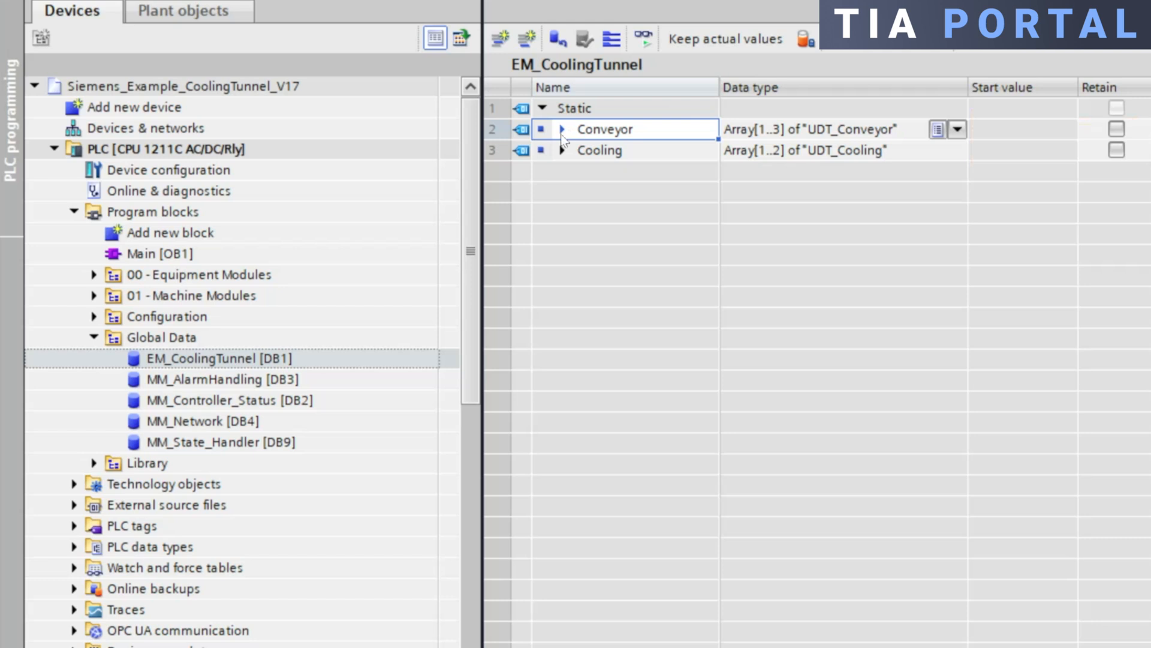
pyautogui.click(563, 130)
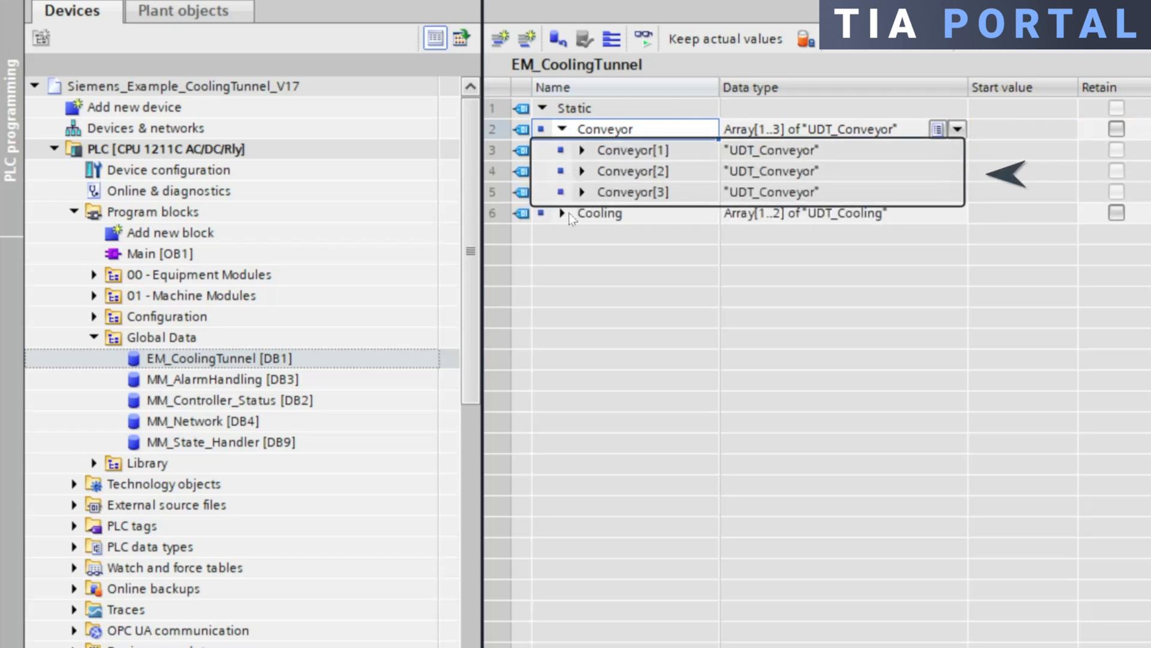
pyautogui.click(563, 212)
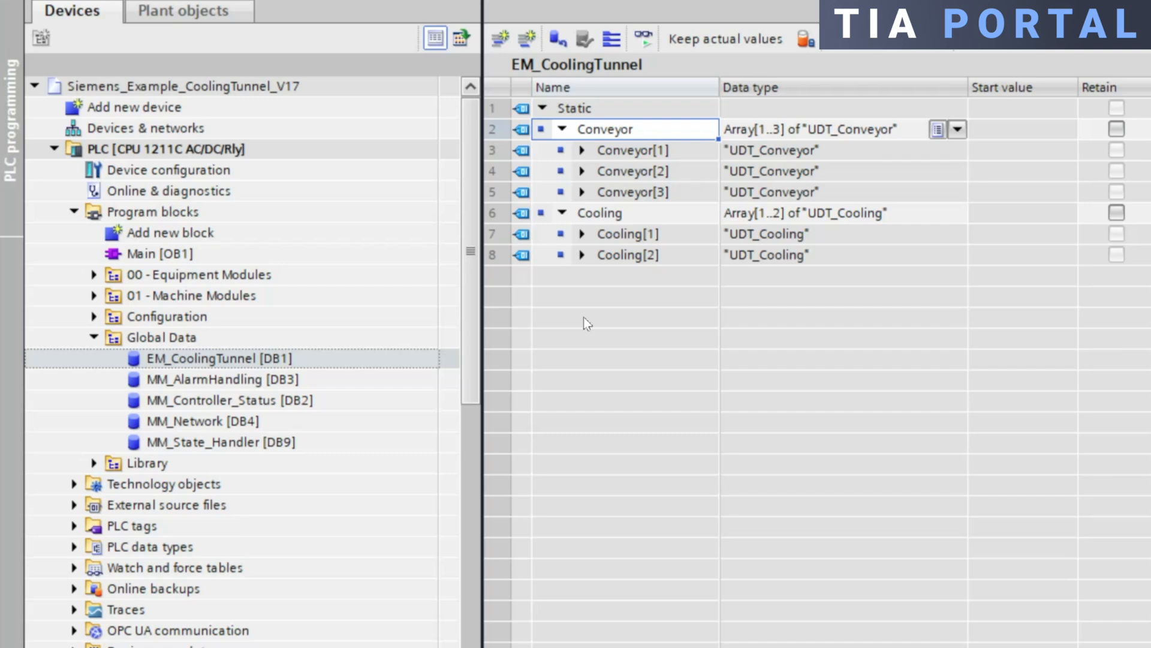
pyautogui.click(808, 171)
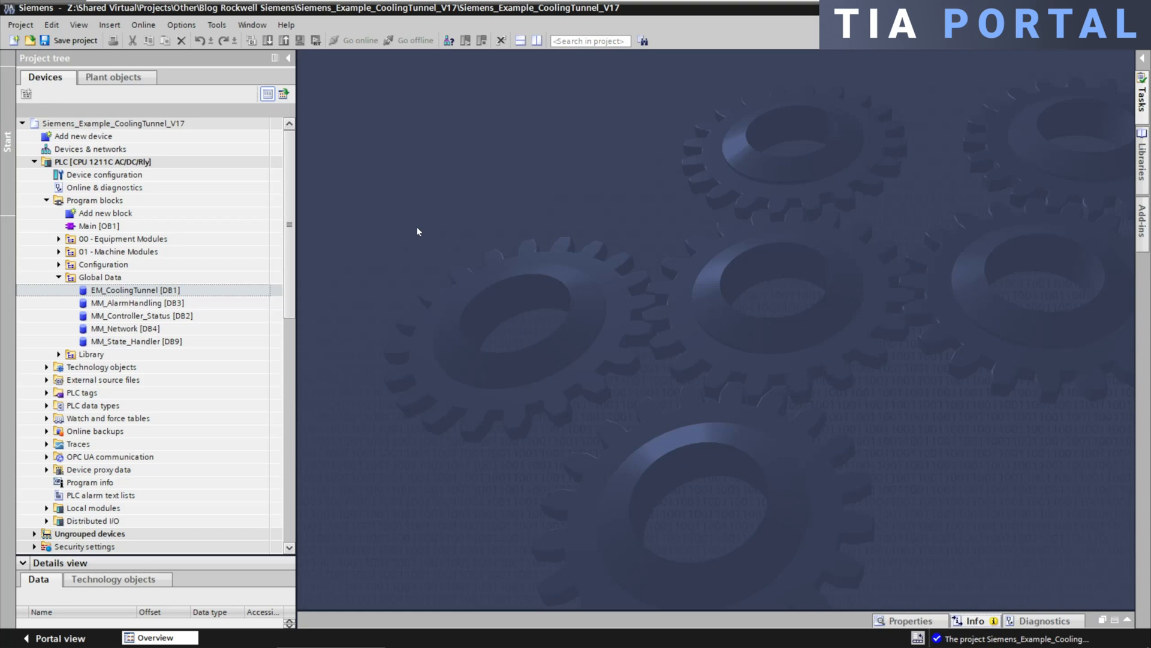
pyautogui.moveTo(401, 232)
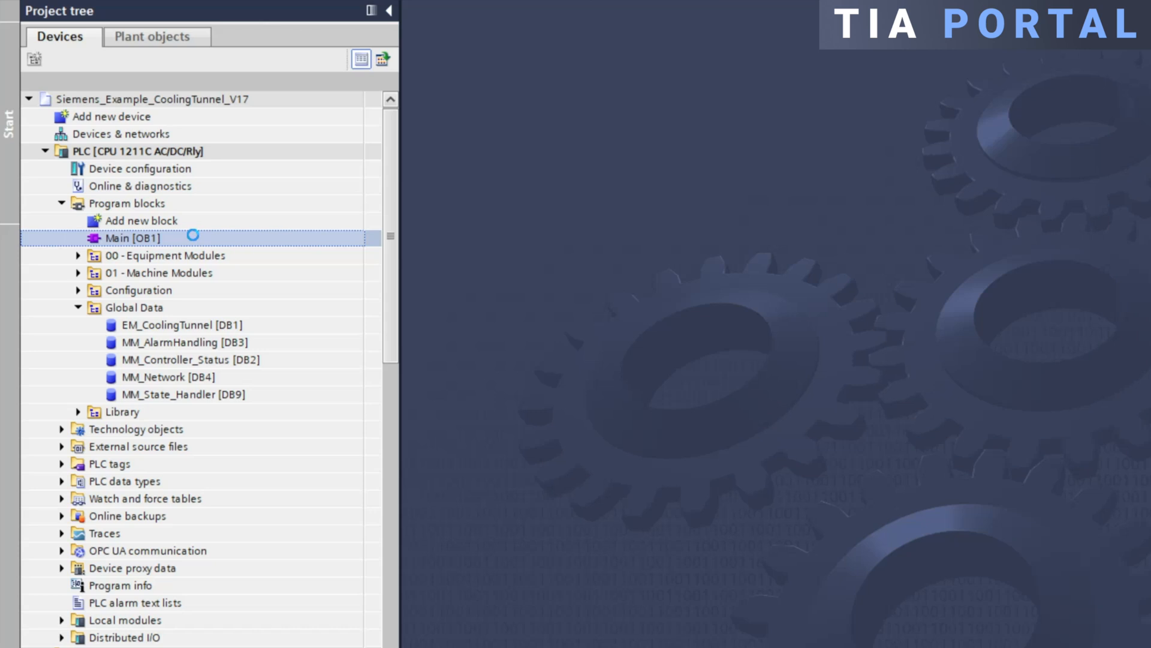
# - Open Main [OB1], then the FB00 - Cooling Tunnel - Main block from Network 1
pyautogui.doubleClick(132, 239)
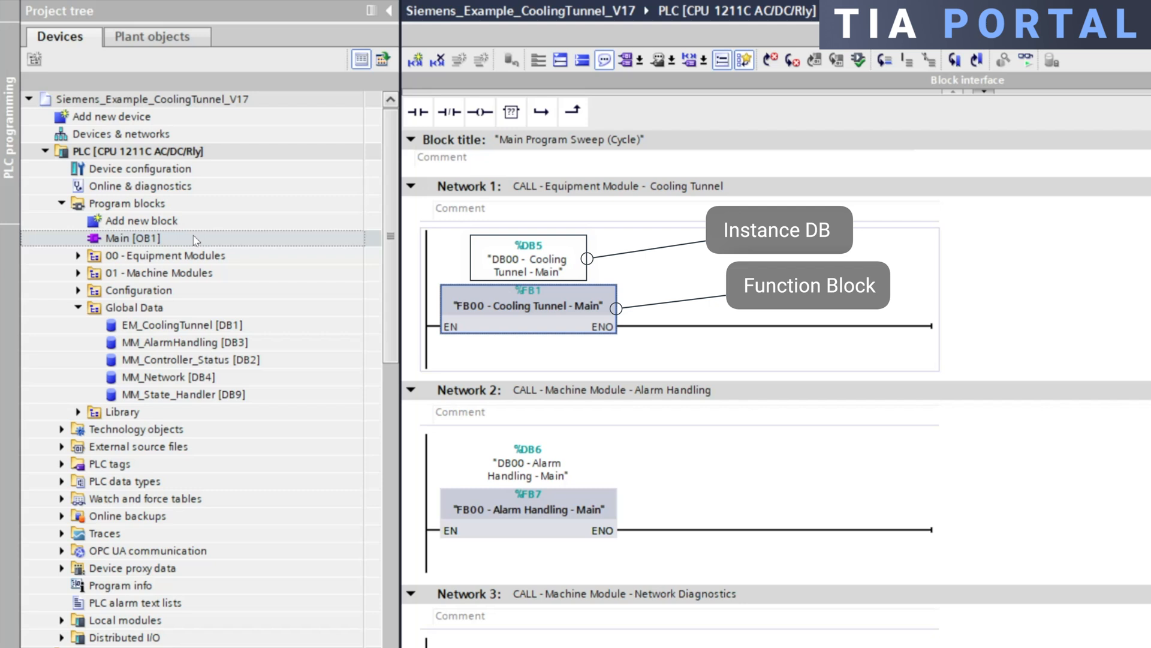
pyautogui.click(525, 306)
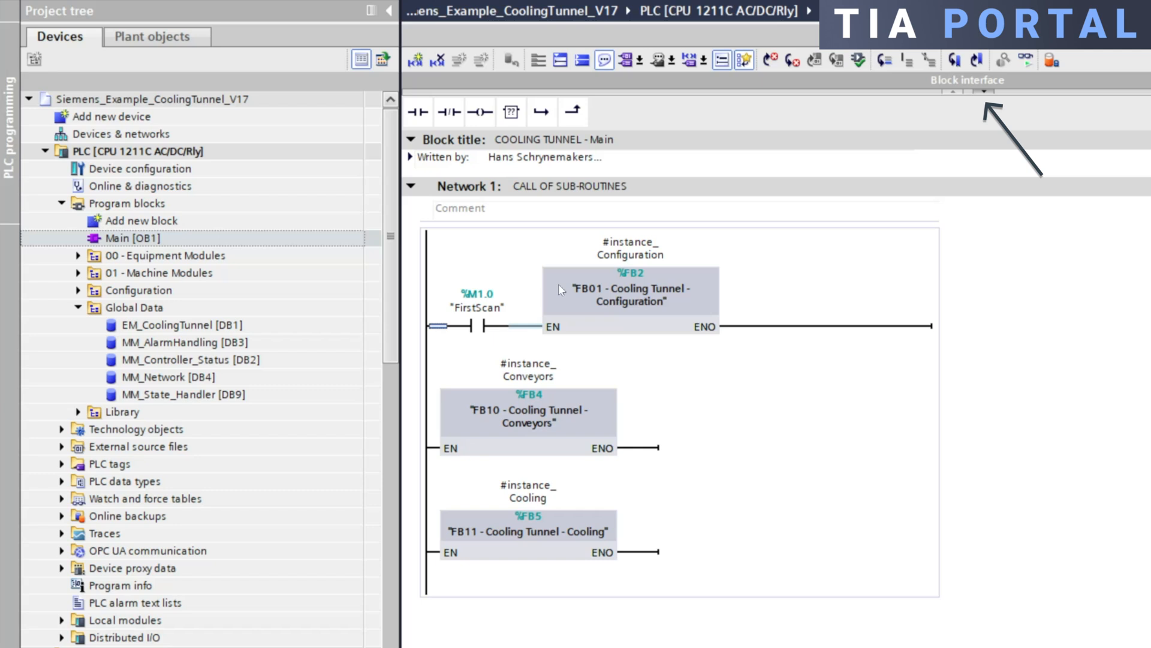
# - Show the Cooling Tunnel Main interface and expand its Input, Output, InOut and Static sections
pyautogui.click(982, 91)
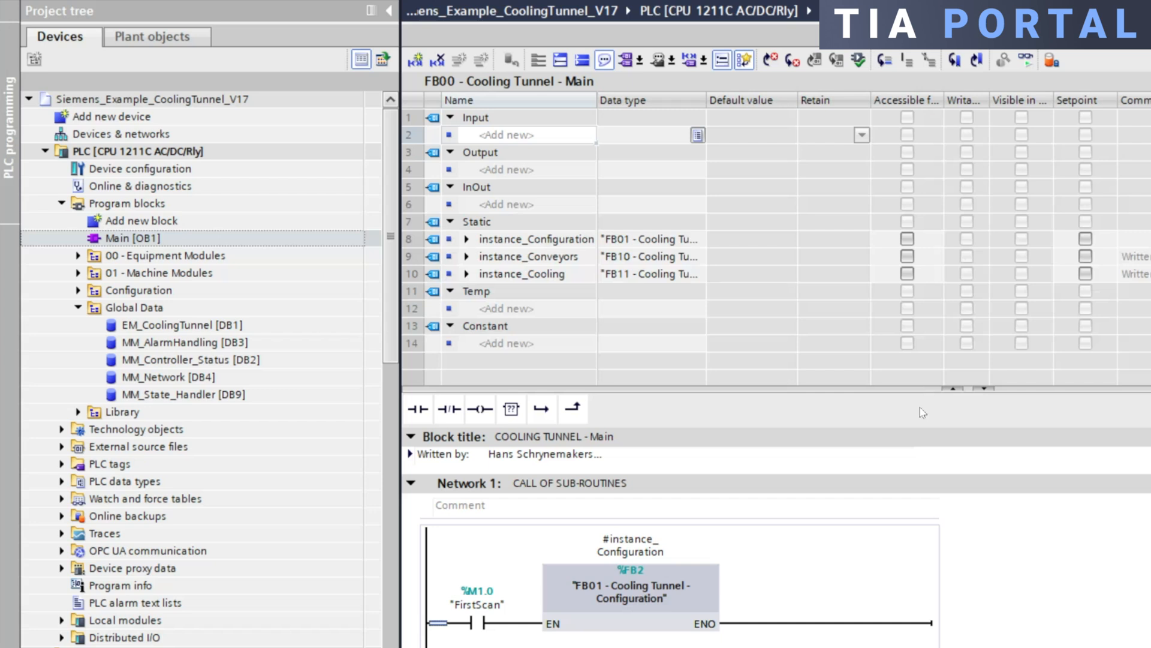
pyautogui.click(475, 117)
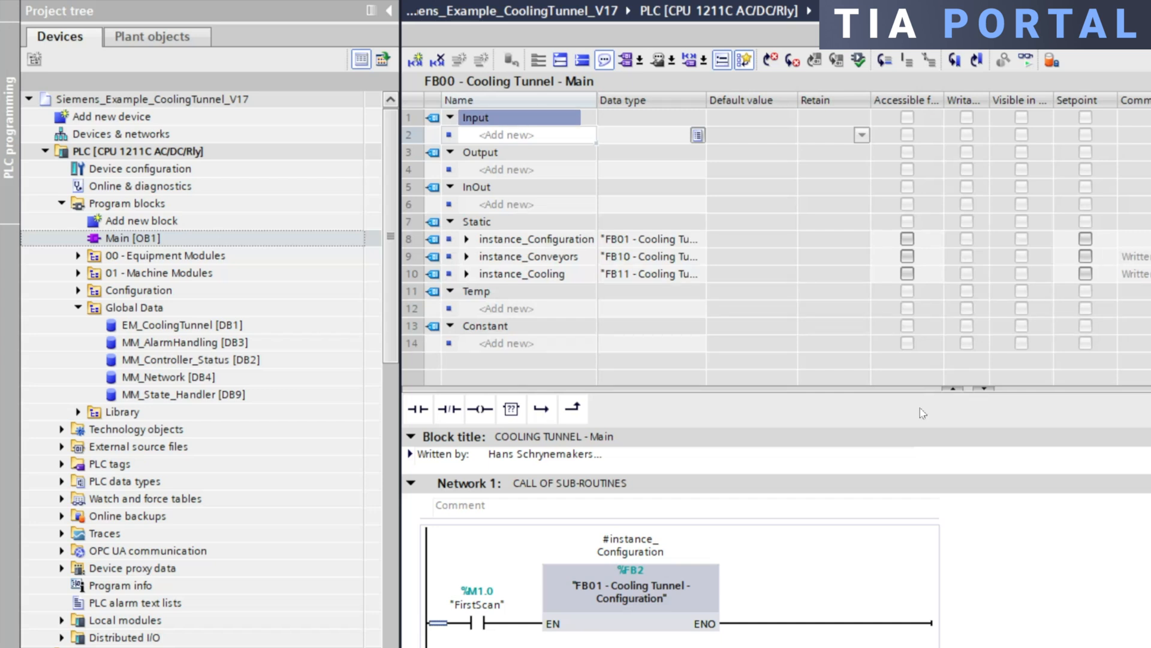
pyautogui.click(481, 152)
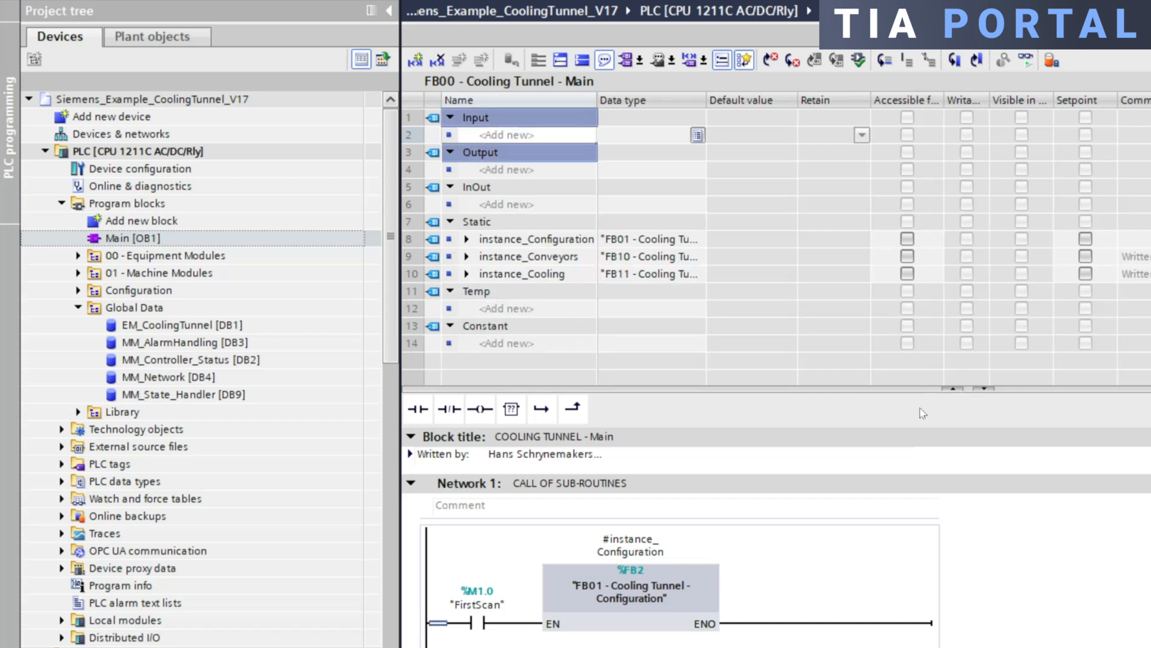
pyautogui.click(475, 186)
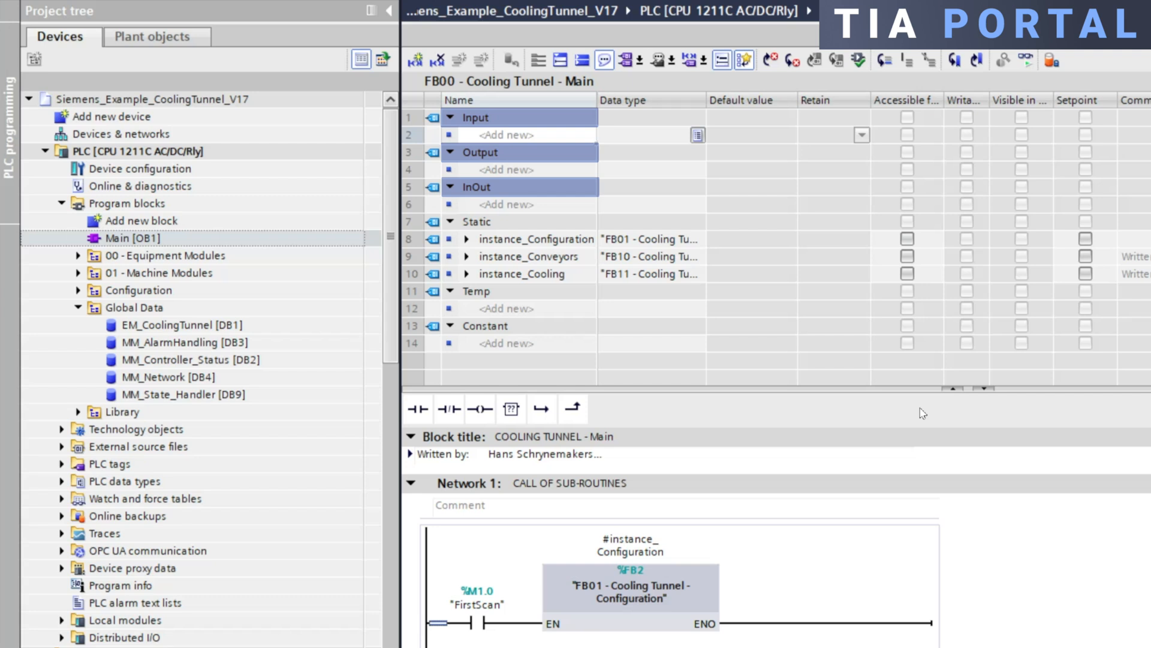
pyautogui.click(477, 221)
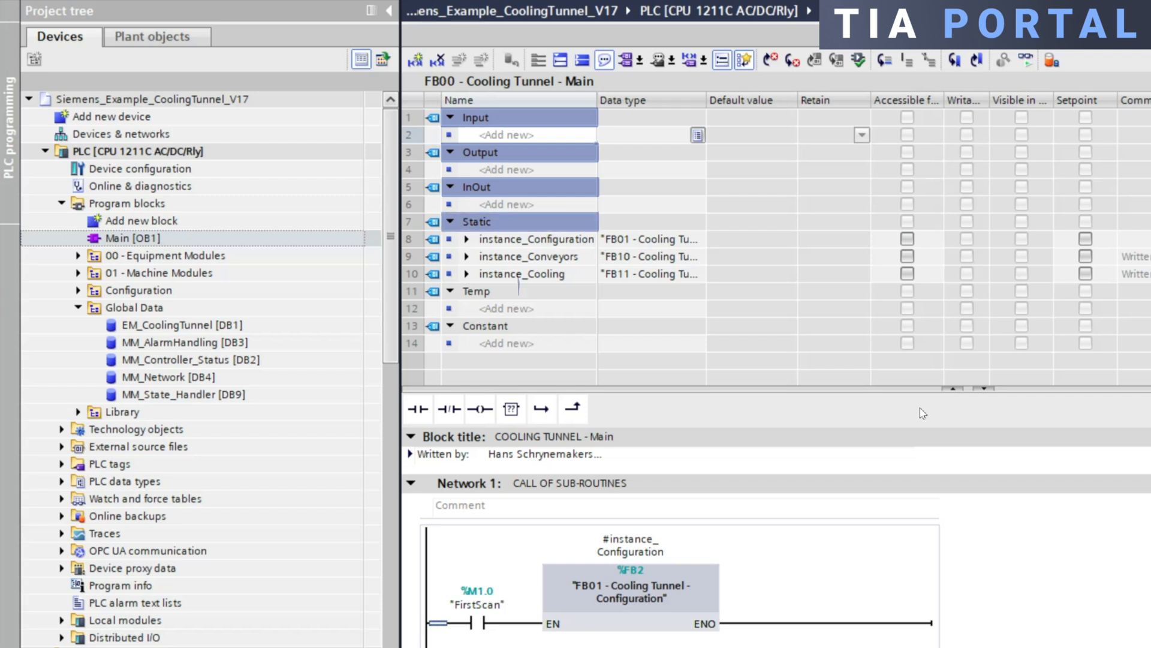
pyautogui.click(485, 325)
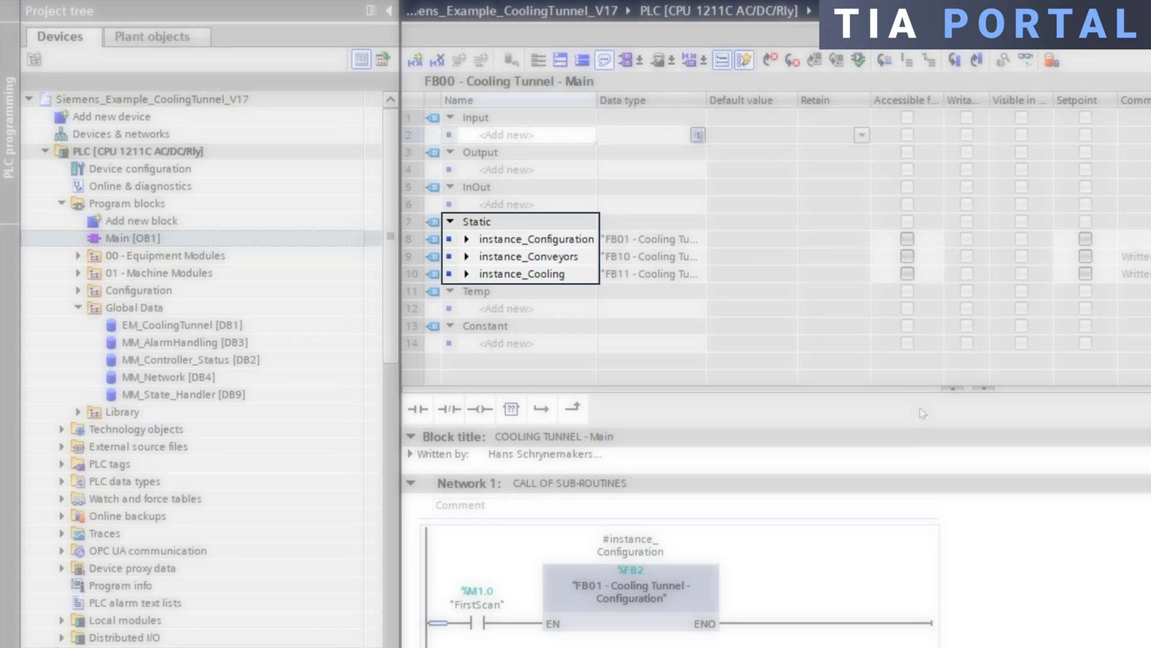
pyautogui.moveTo(475, 222)
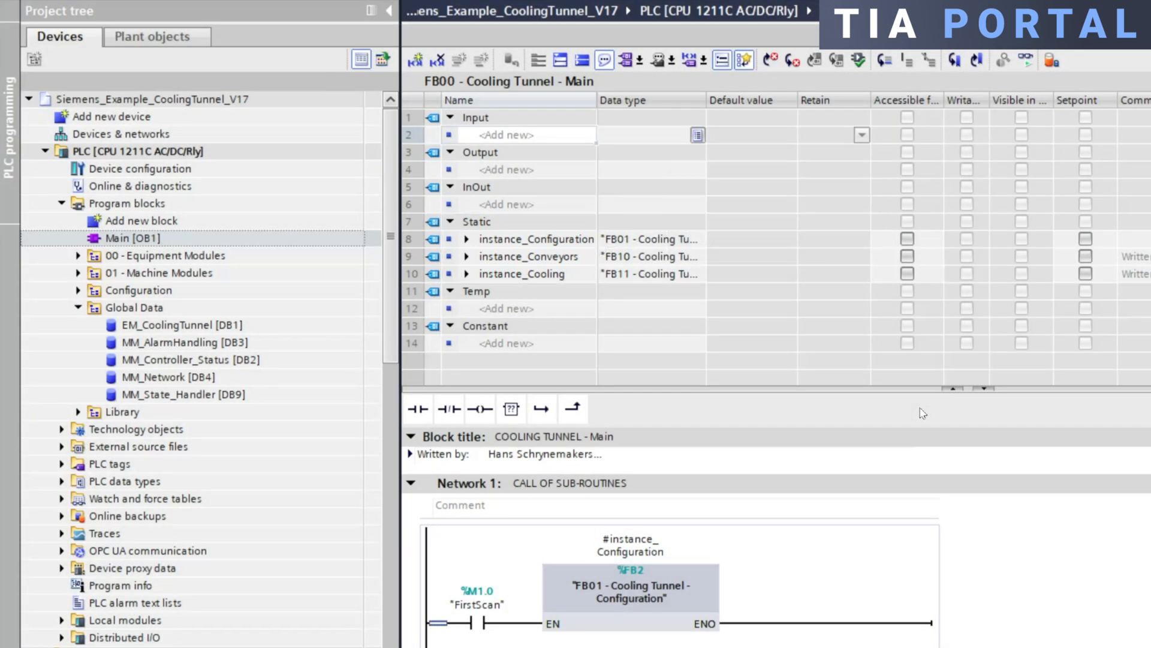
pyautogui.click(476, 291)
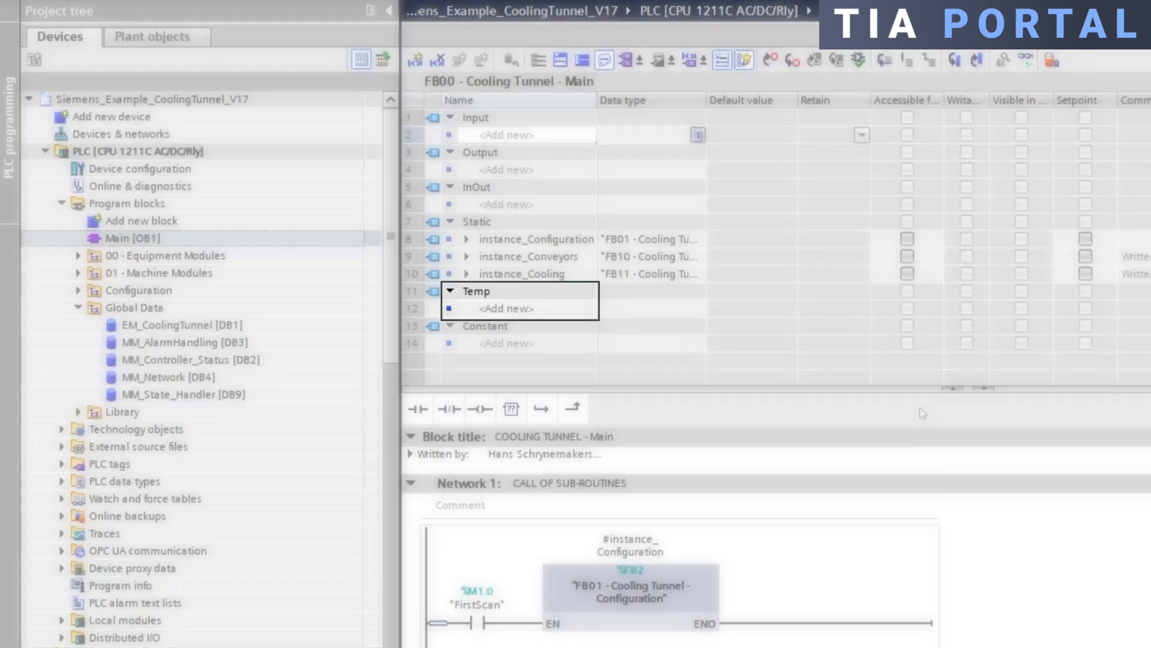